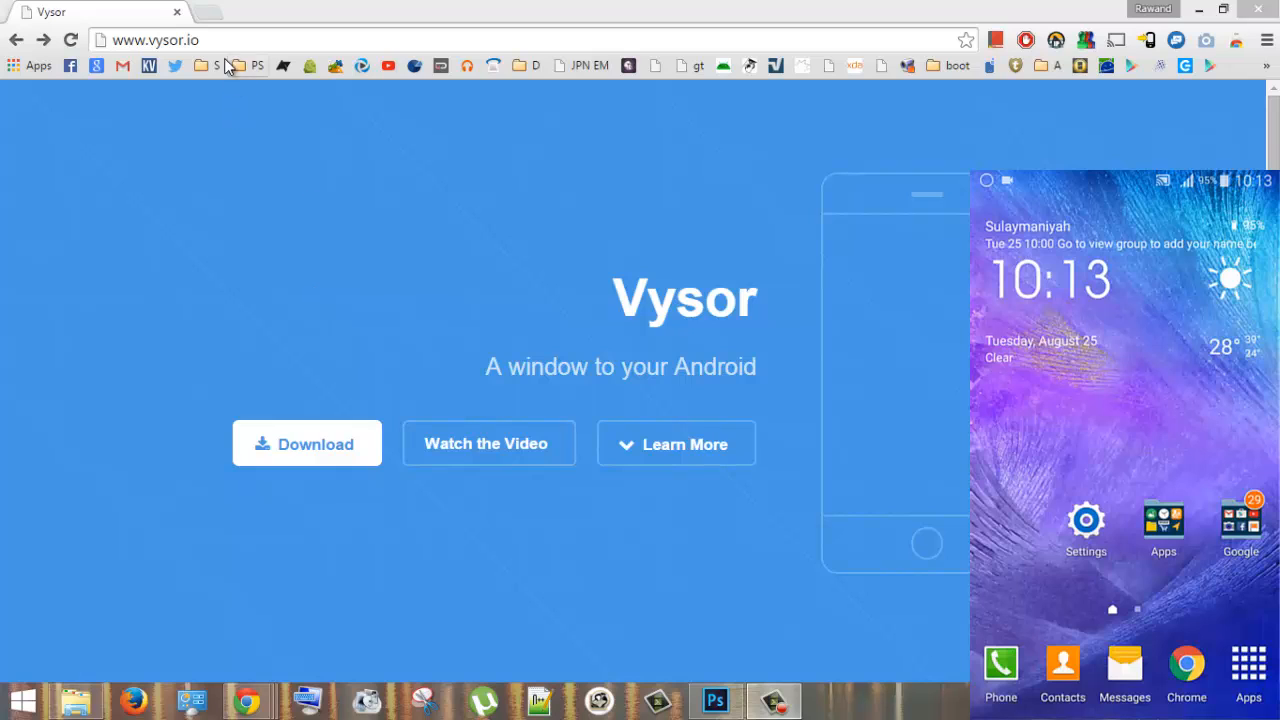
Step: Follow the vysor.io Download link to the Vysor (Beta) Chrome Web Store page
left_click(155, 40)
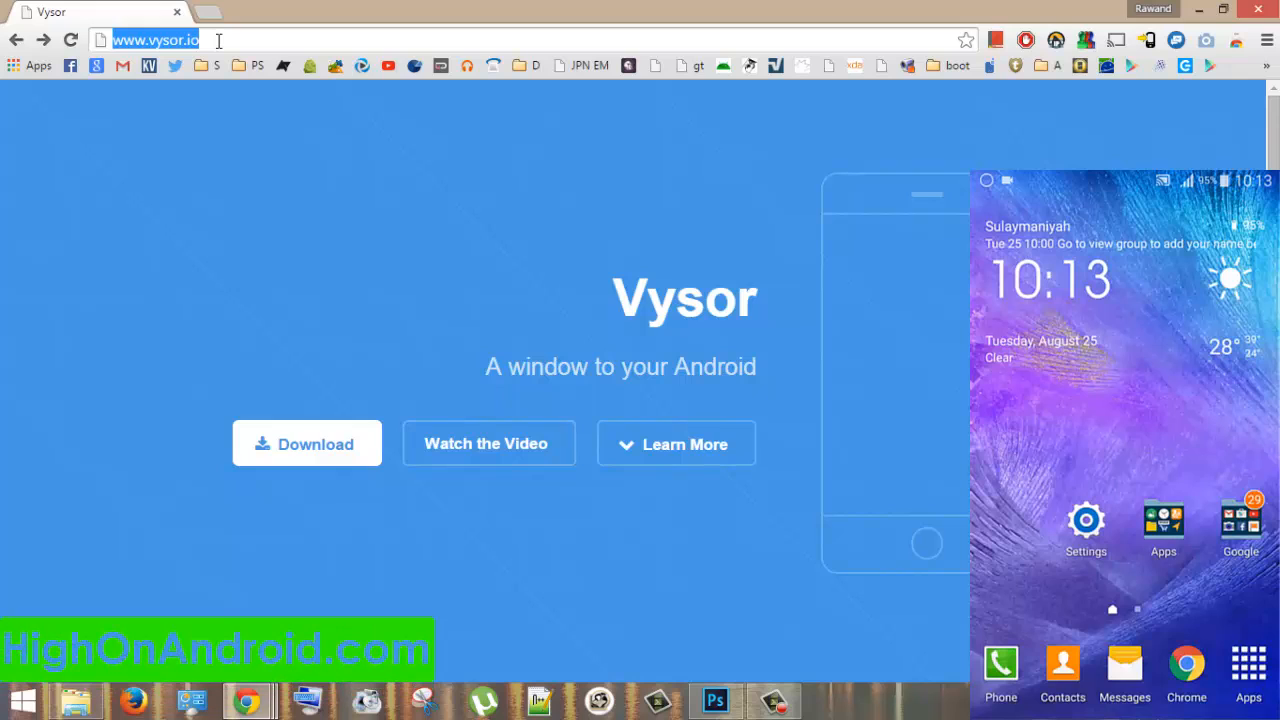
left_click(155, 40)
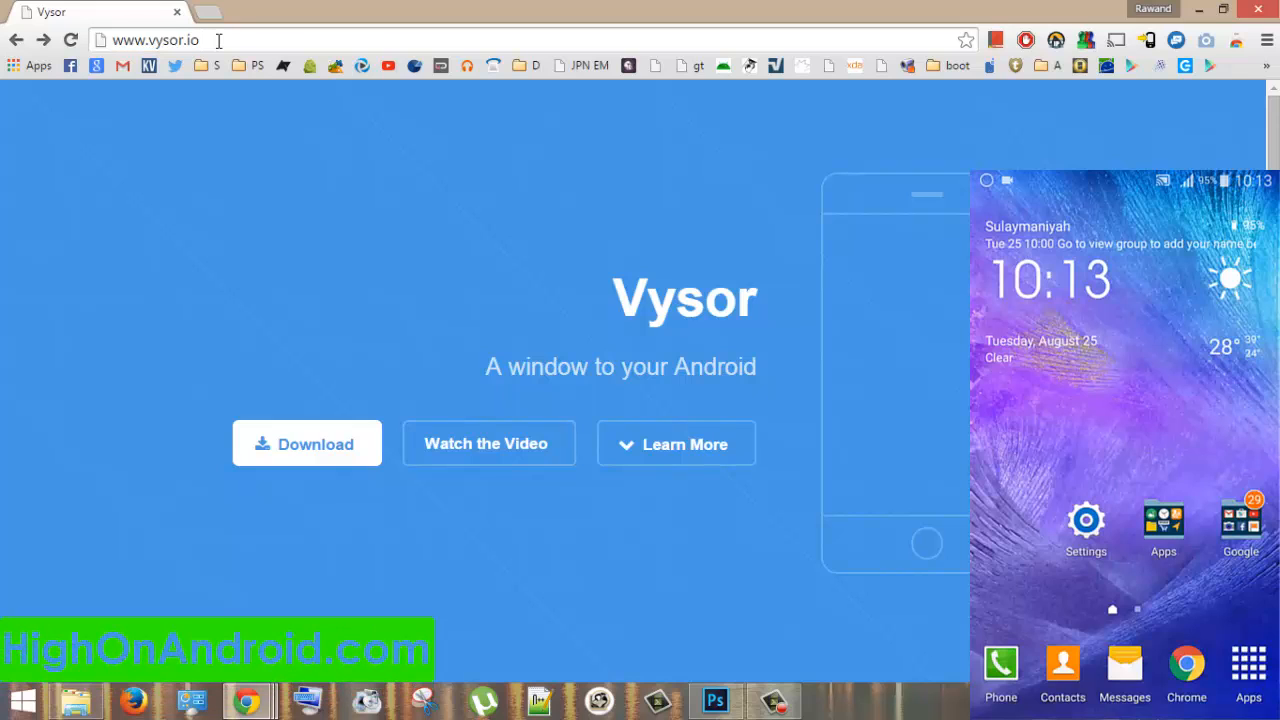
mouse_move(306, 458)
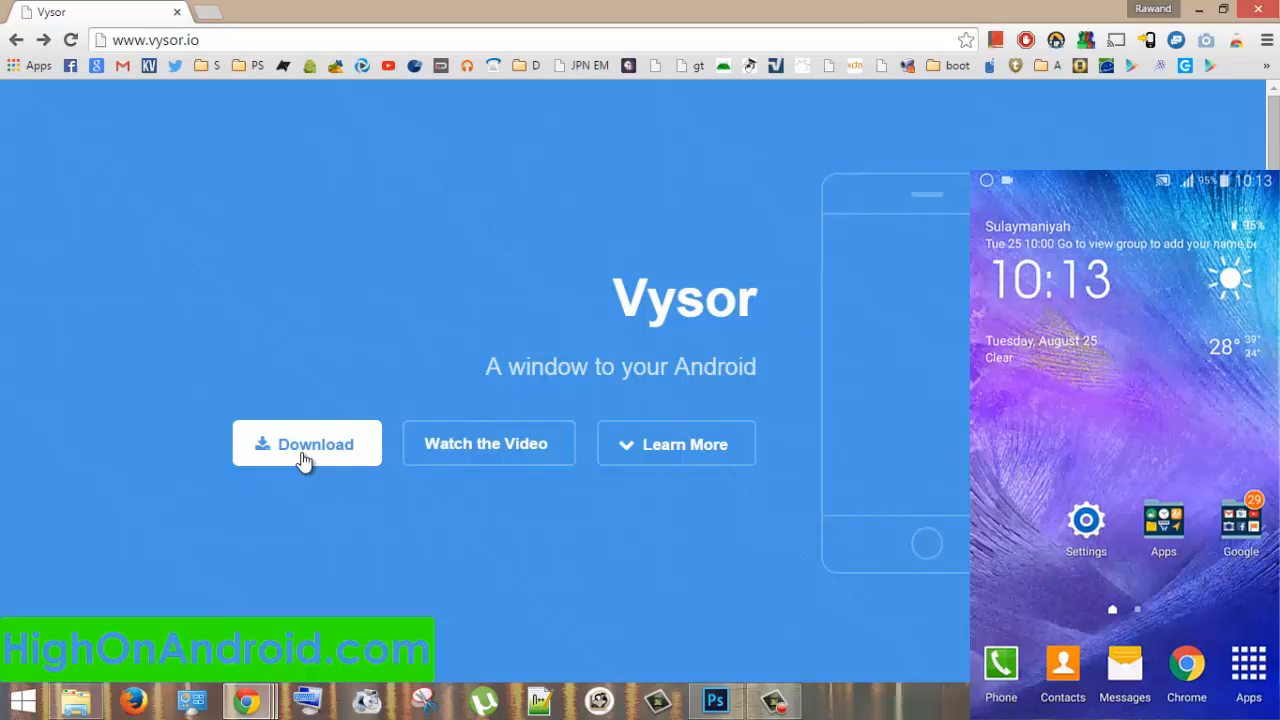
left_click(307, 443)
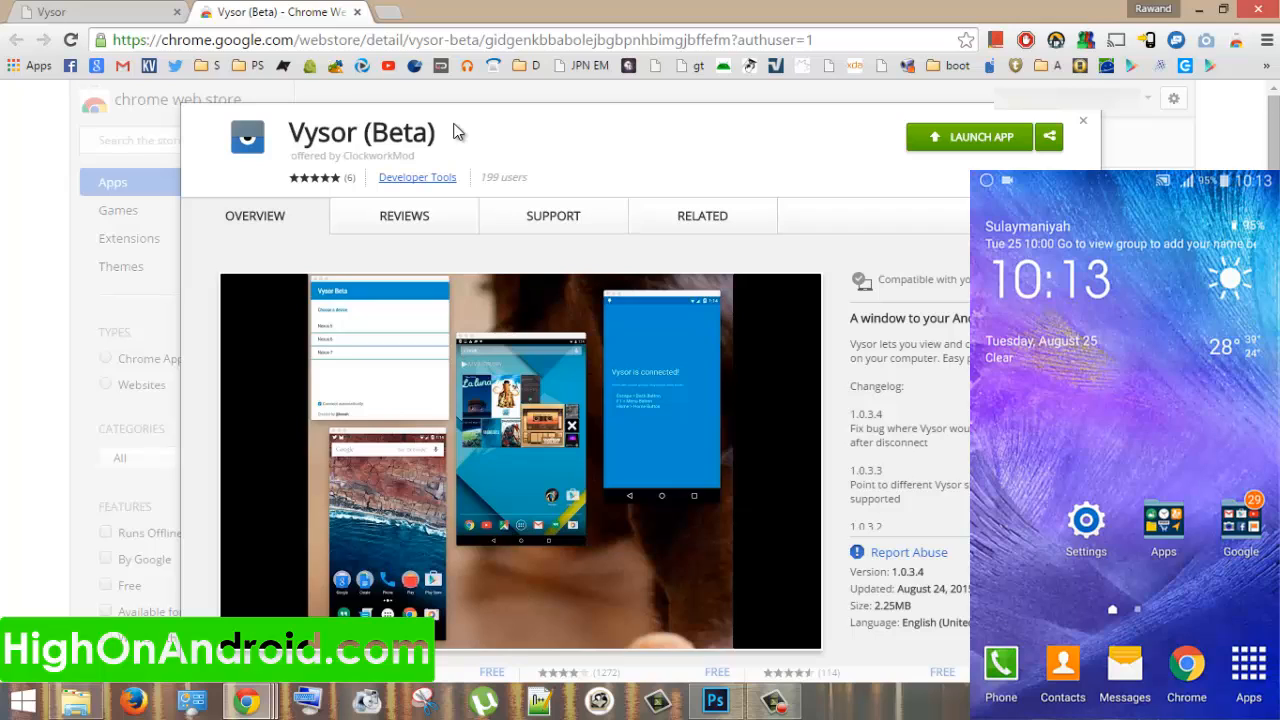
mouse_move(565, 158)
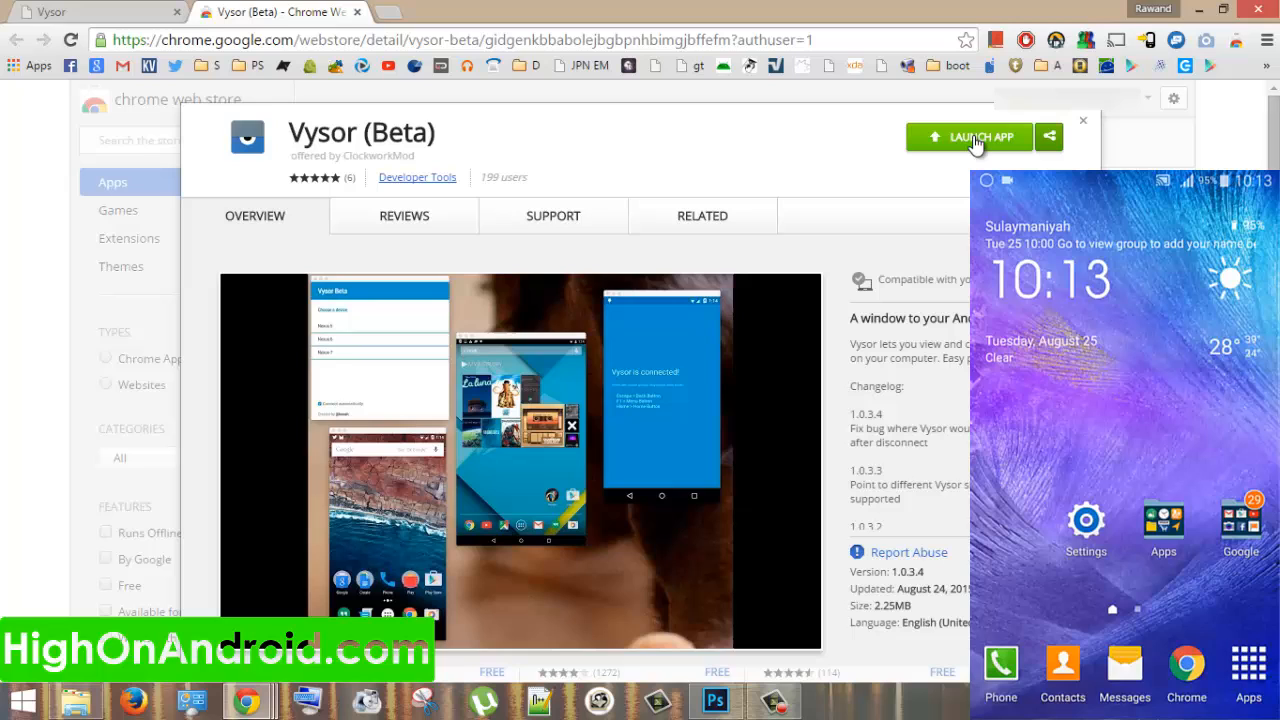
Step: Launch the Vysor Beta app from its Chrome Web Store page
left_click(968, 137)
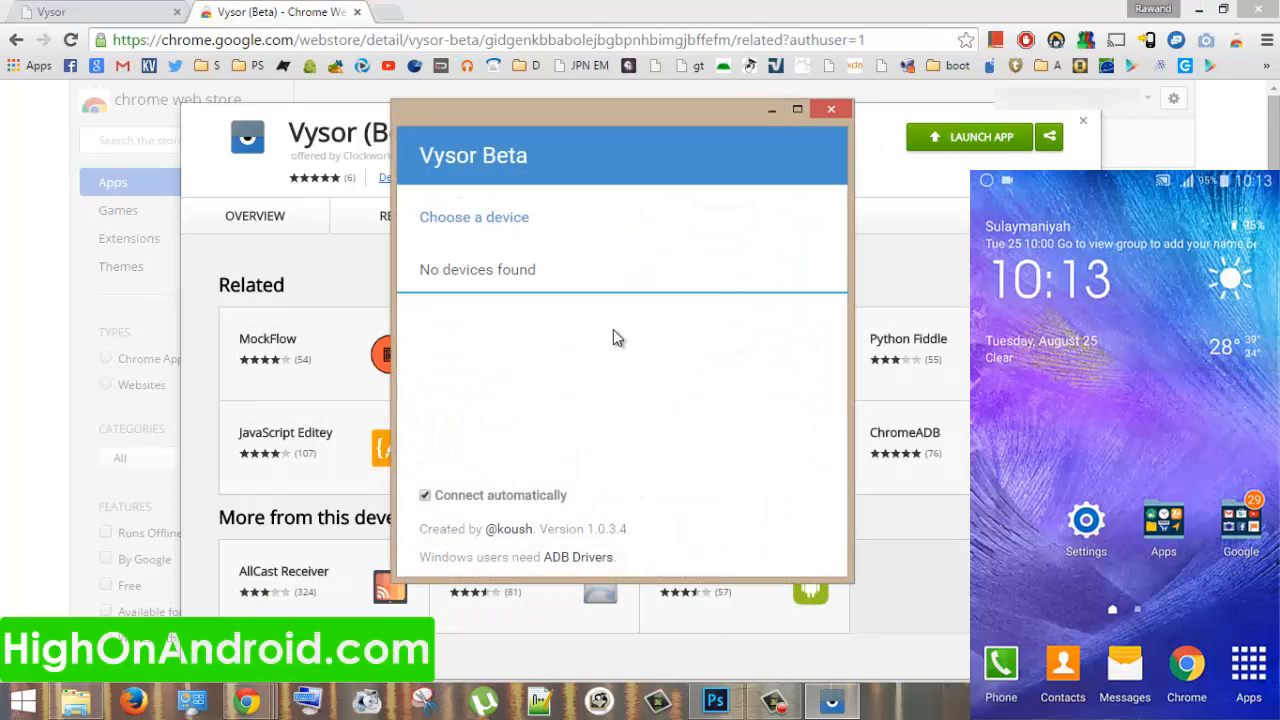
mouse_move(547, 125)
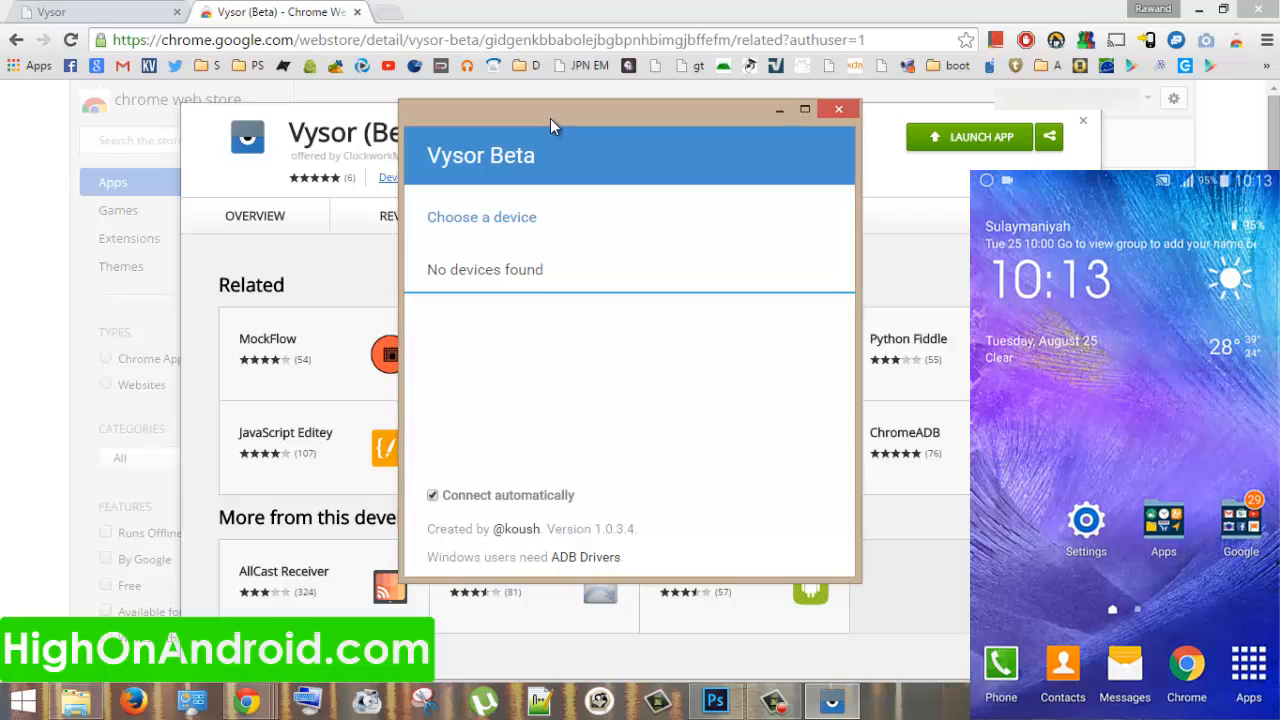
mouse_move(607, 304)
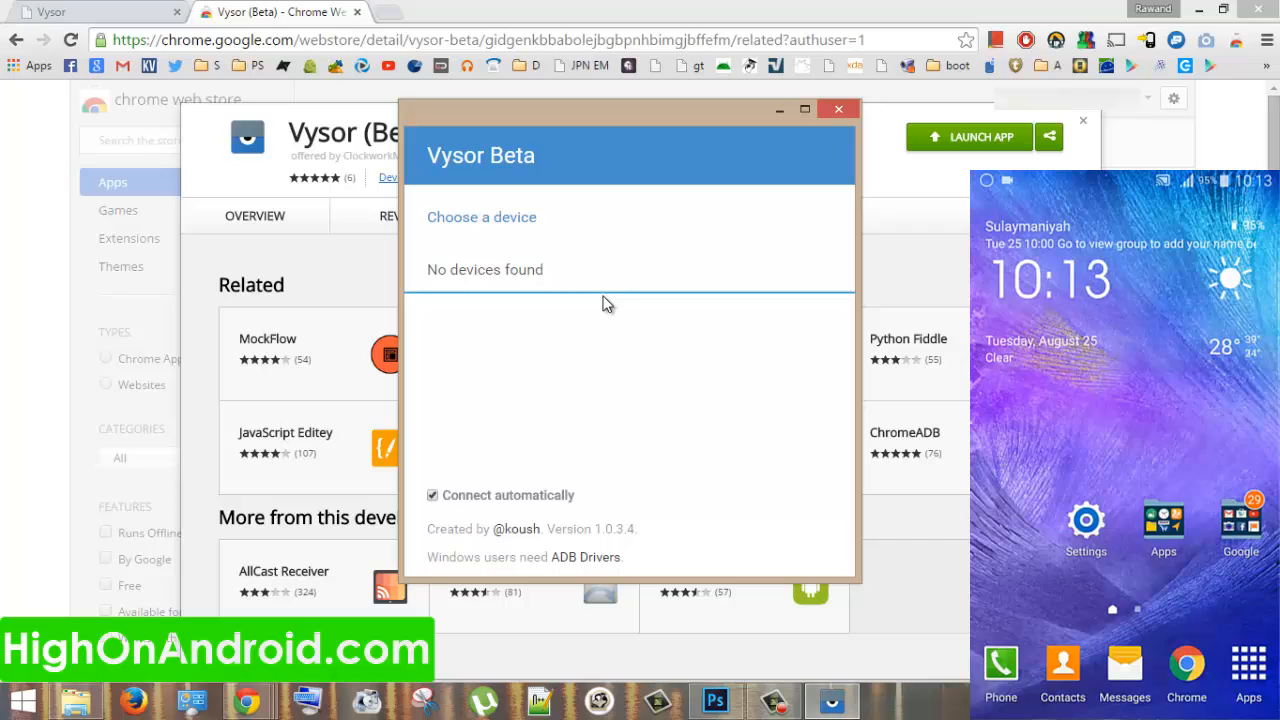
Step: Open the phone's Settings, view About device, then return to the main settings list
left_click(1086, 519)
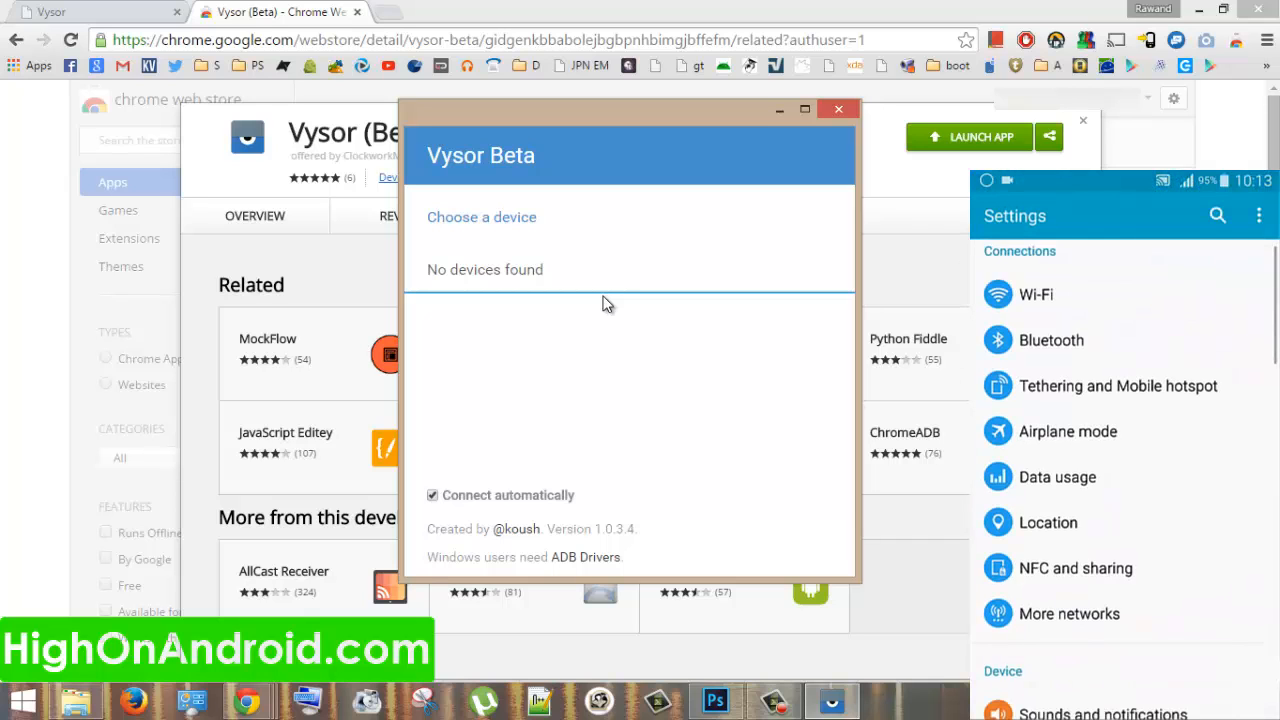
scroll("down", 3)
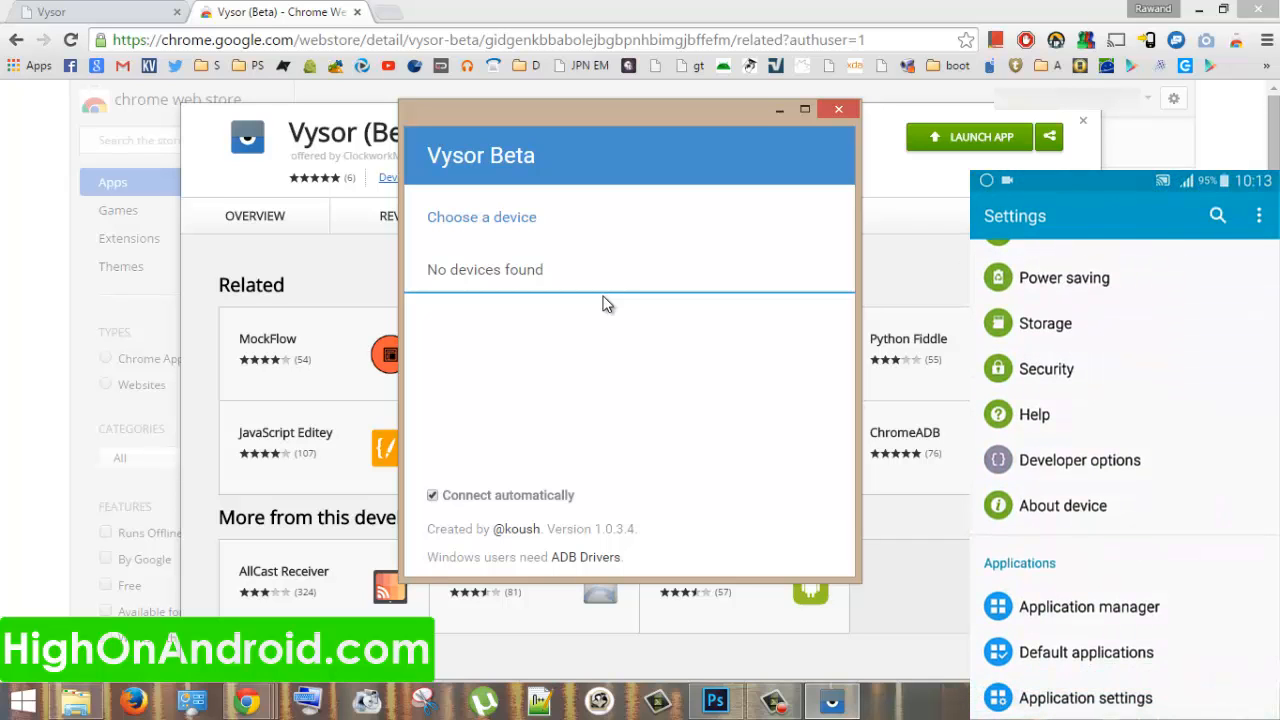
left_click(1063, 505)
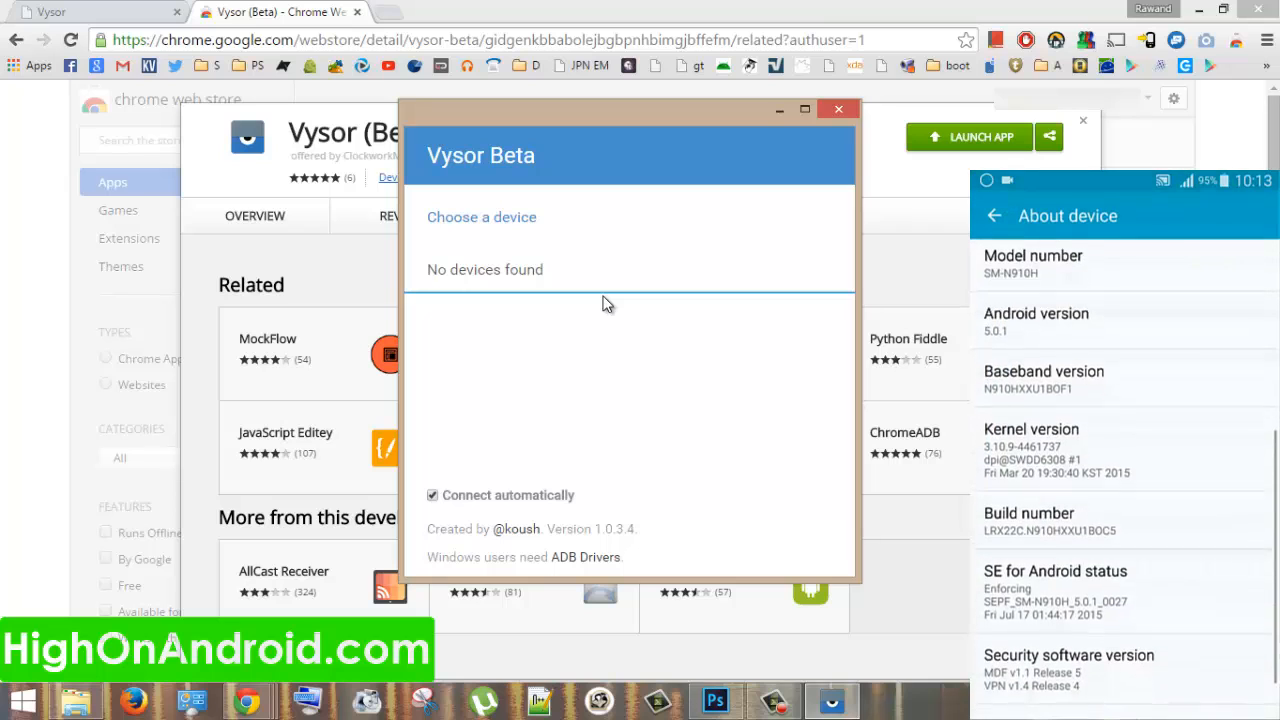
scroll("down", 3)
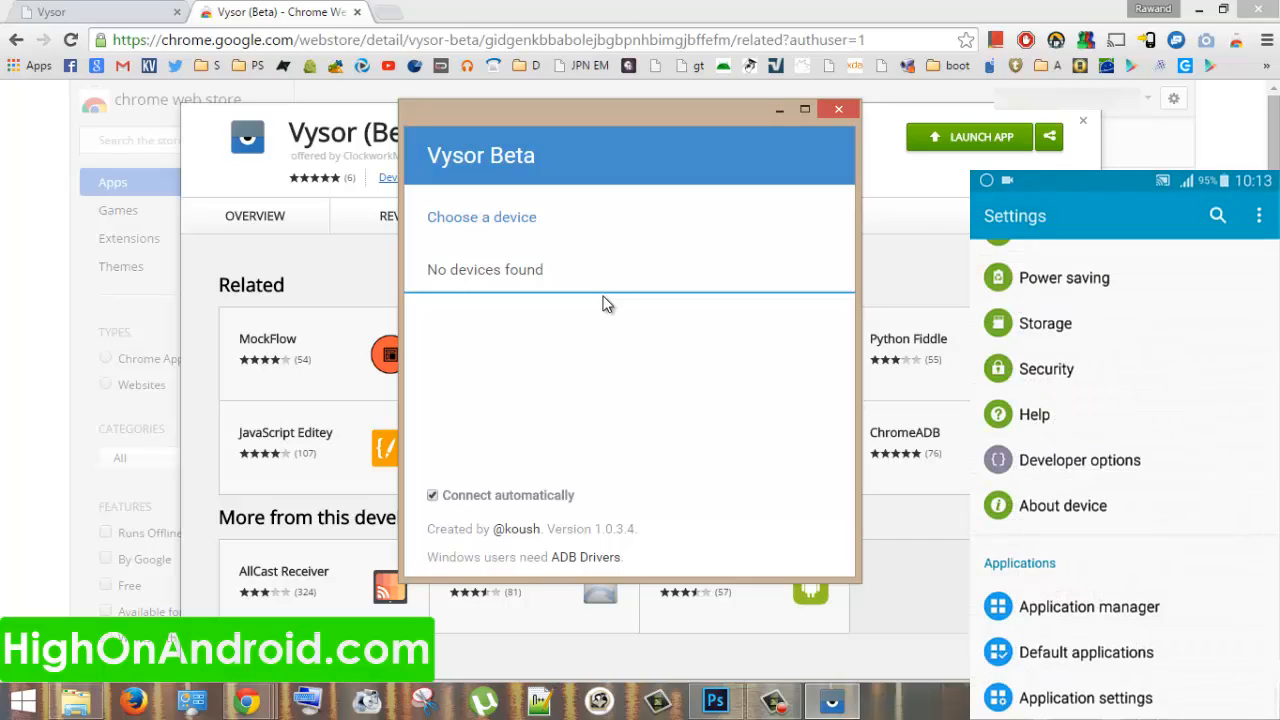
left_click(1080, 460)
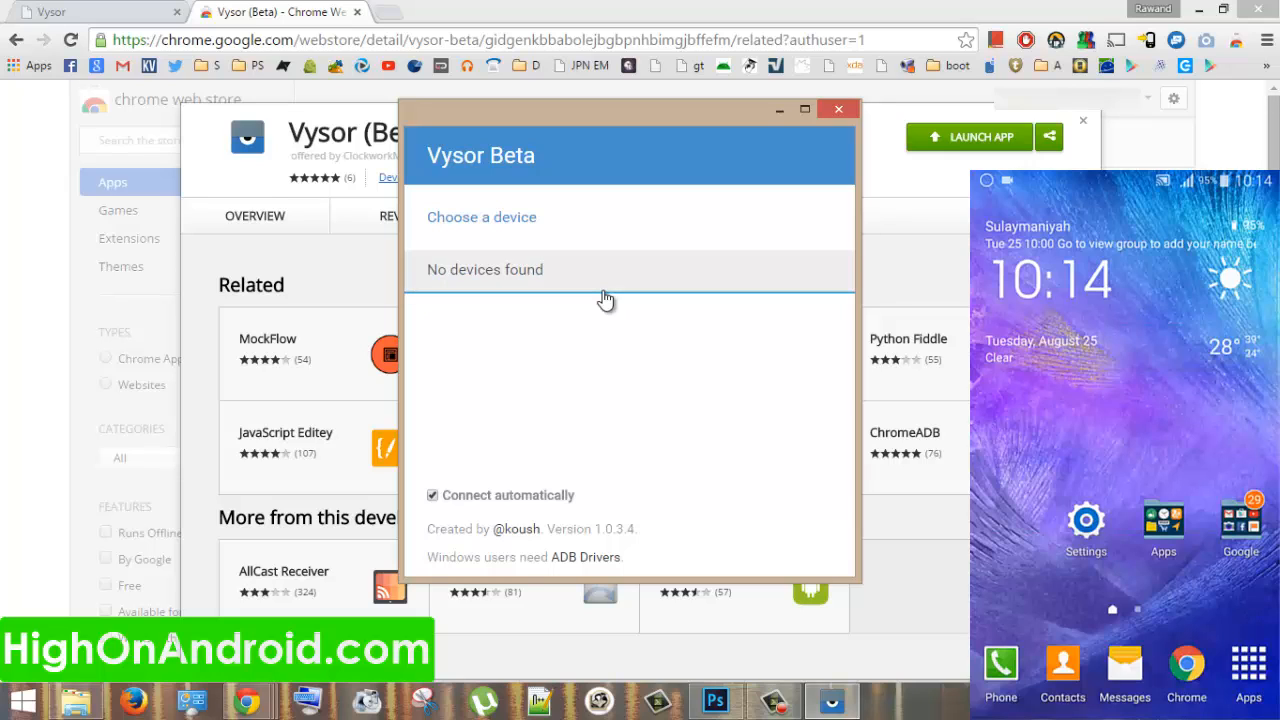
mouse_move(632, 289)
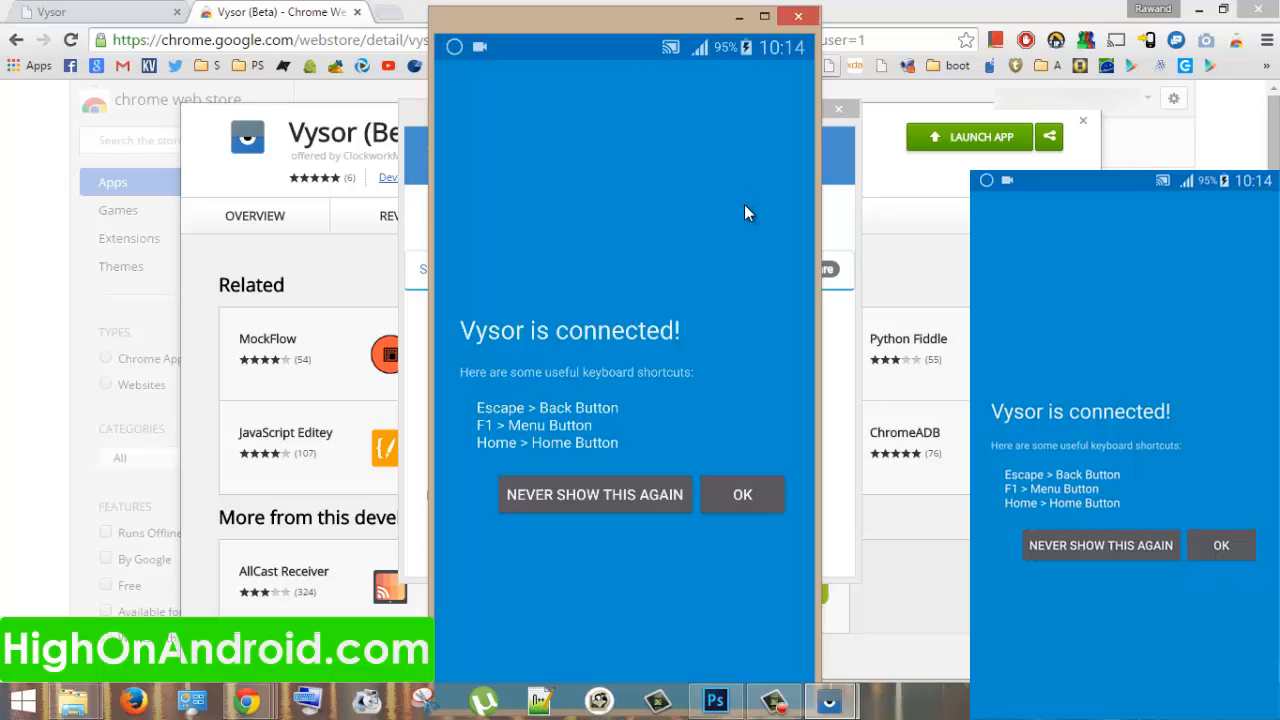
mouse_move(285, 386)
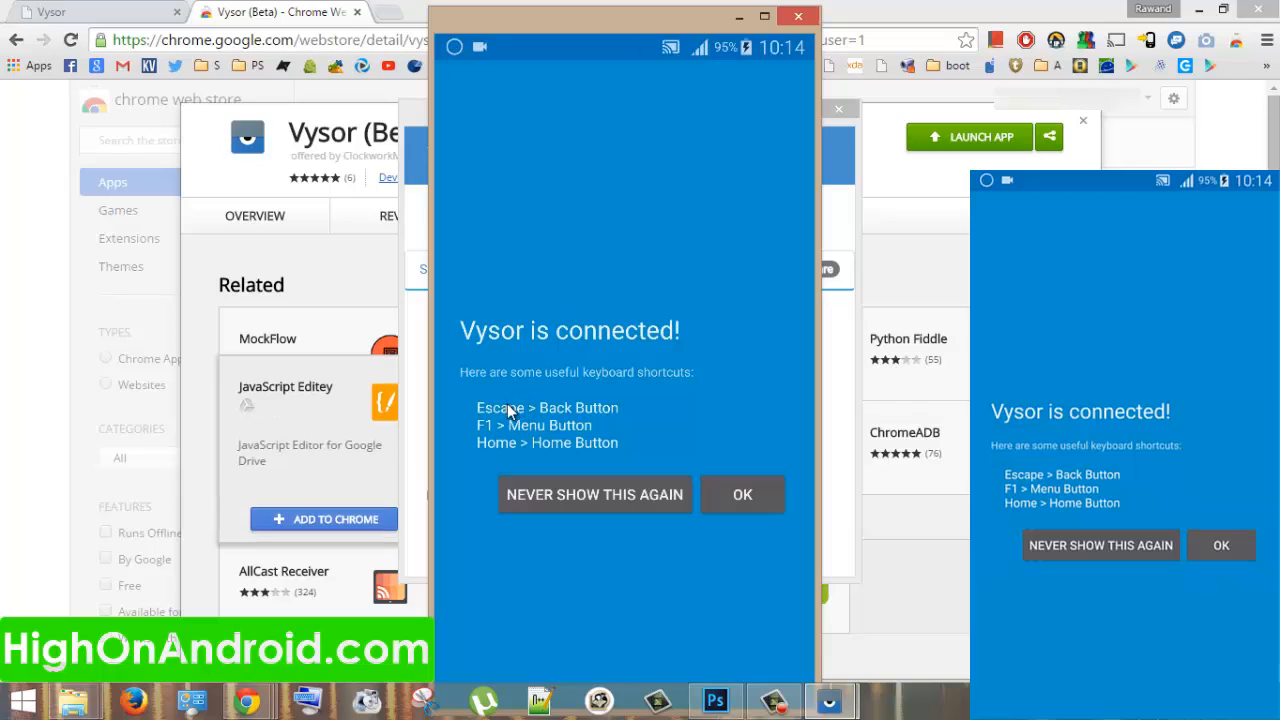
mouse_move(505, 413)
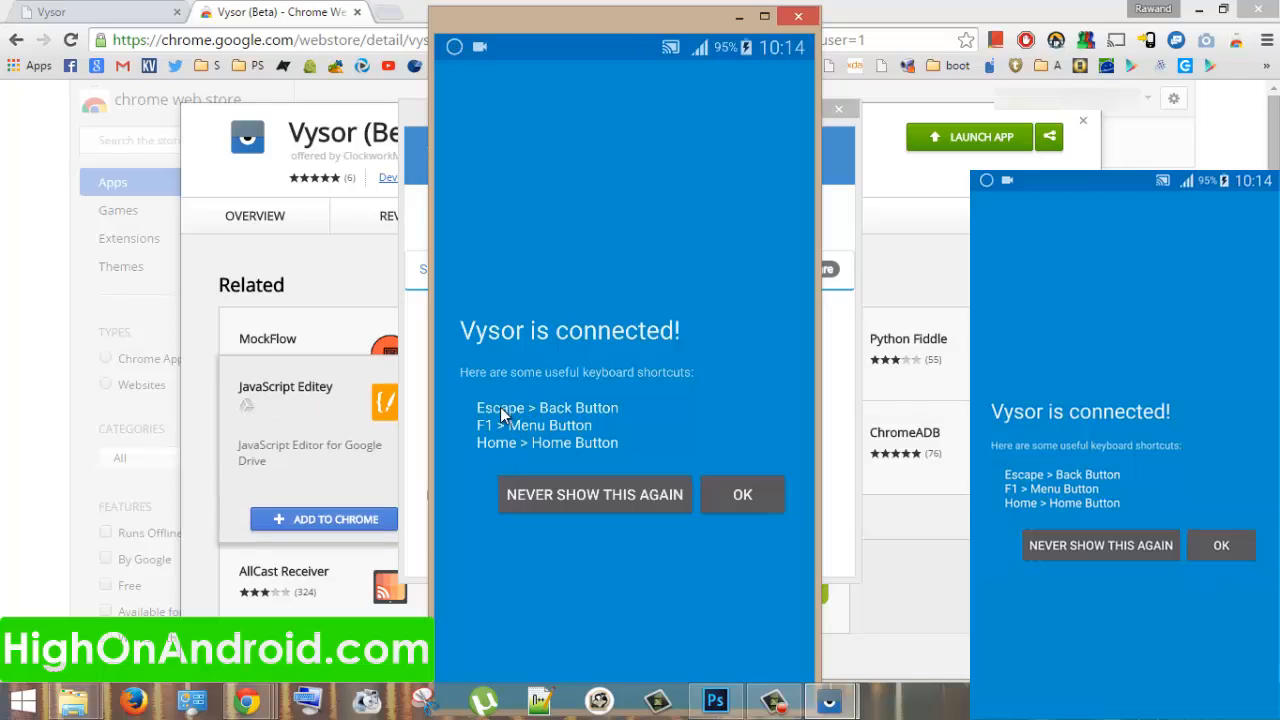
mouse_move(620, 388)
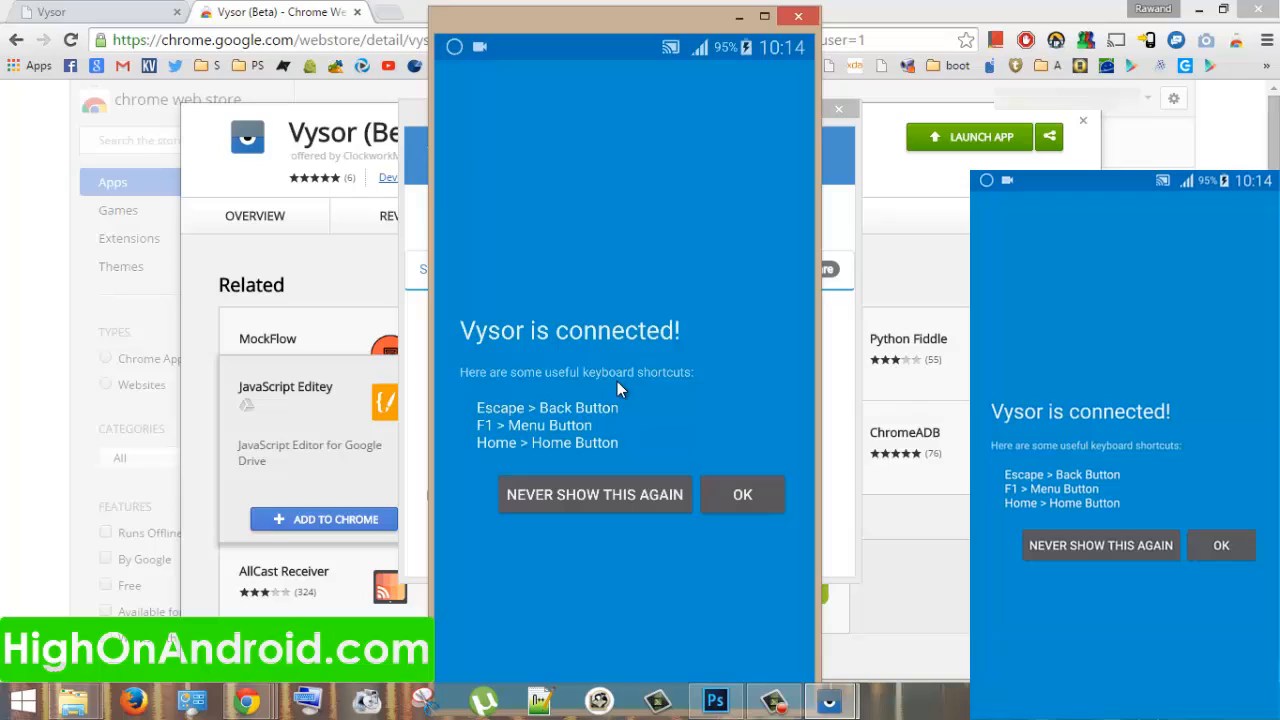
mouse_move(640, 365)
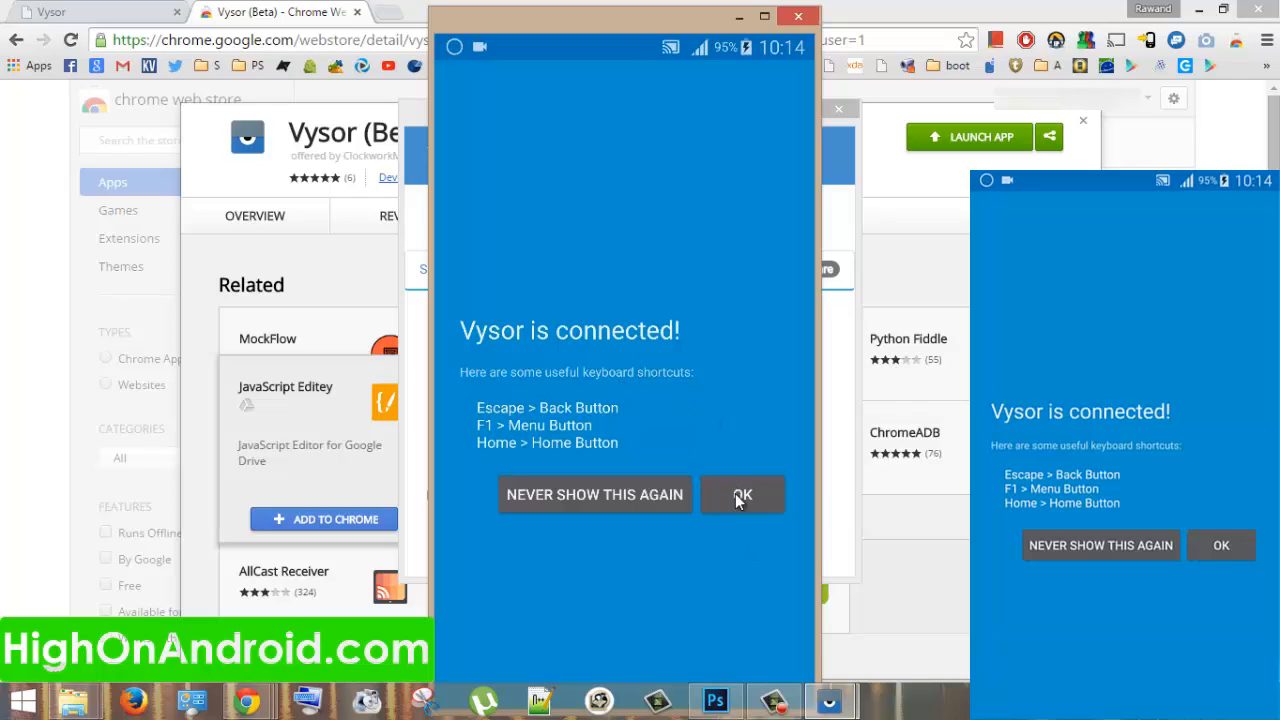
mouse_move(698, 360)
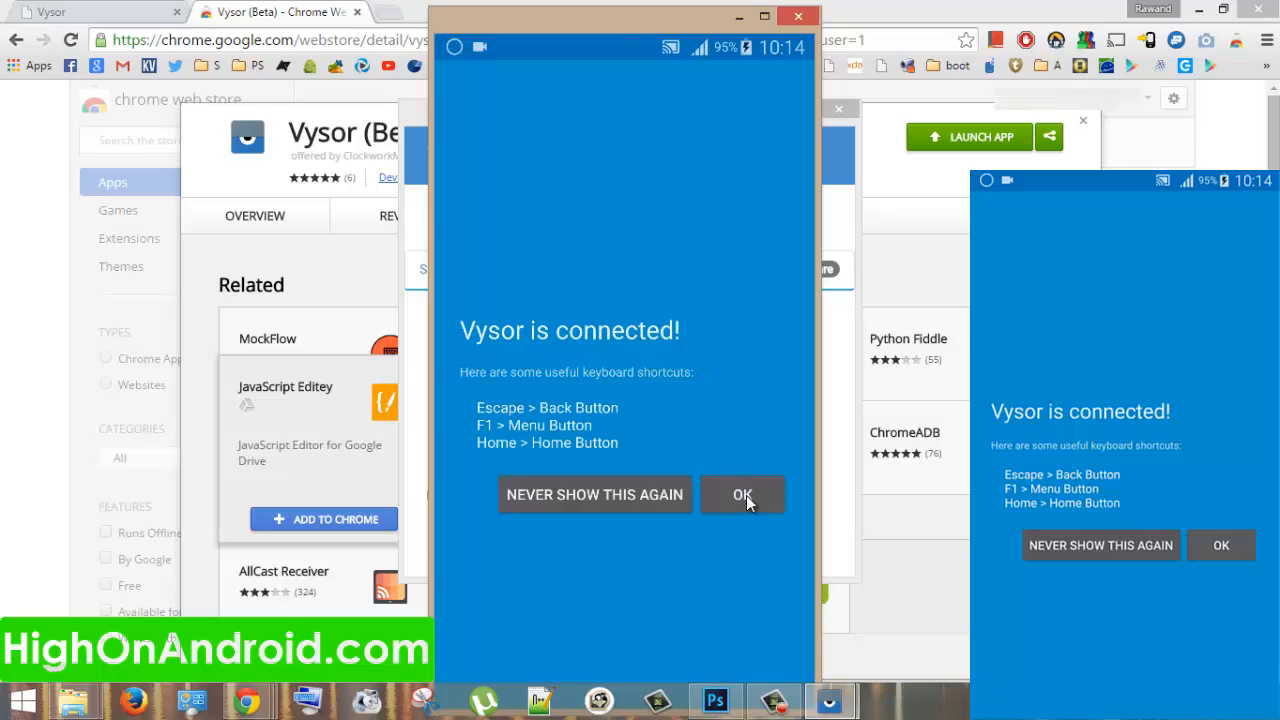
Step: Dismiss 'Vysor is connected!' and open the phone's app drawer from the mirror window
left_click(742, 494)
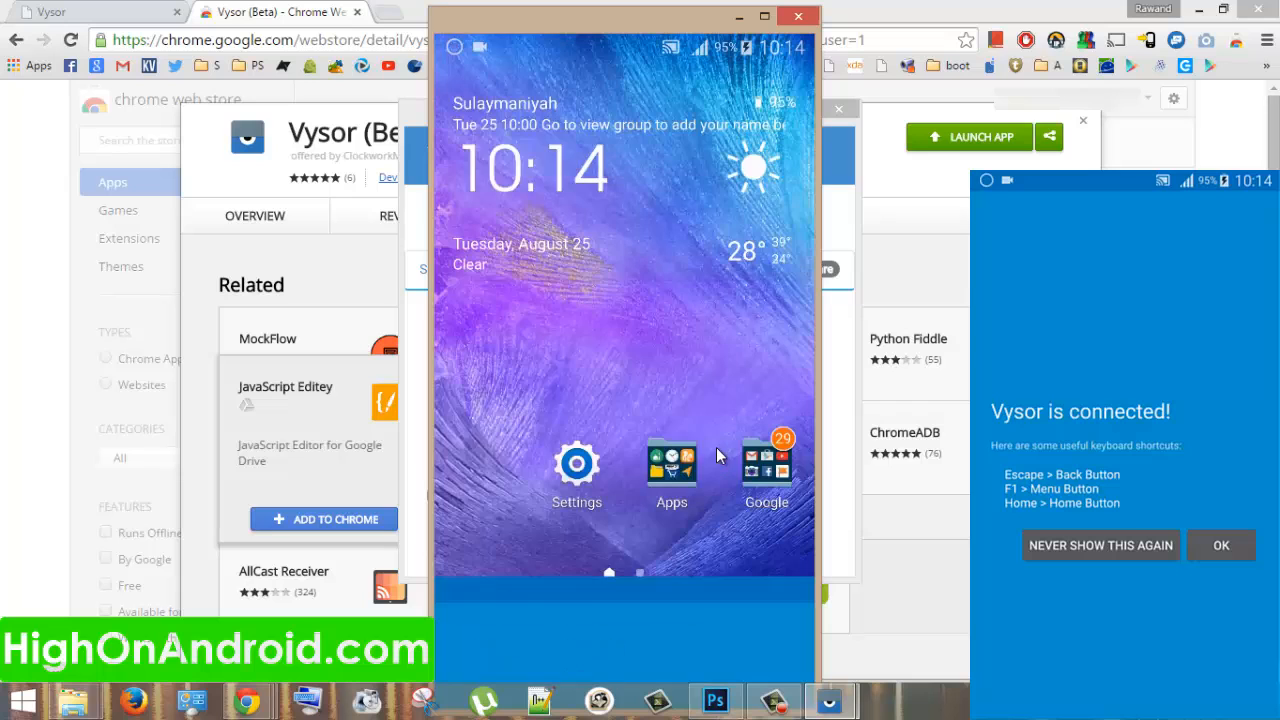
left_click(1221, 545)
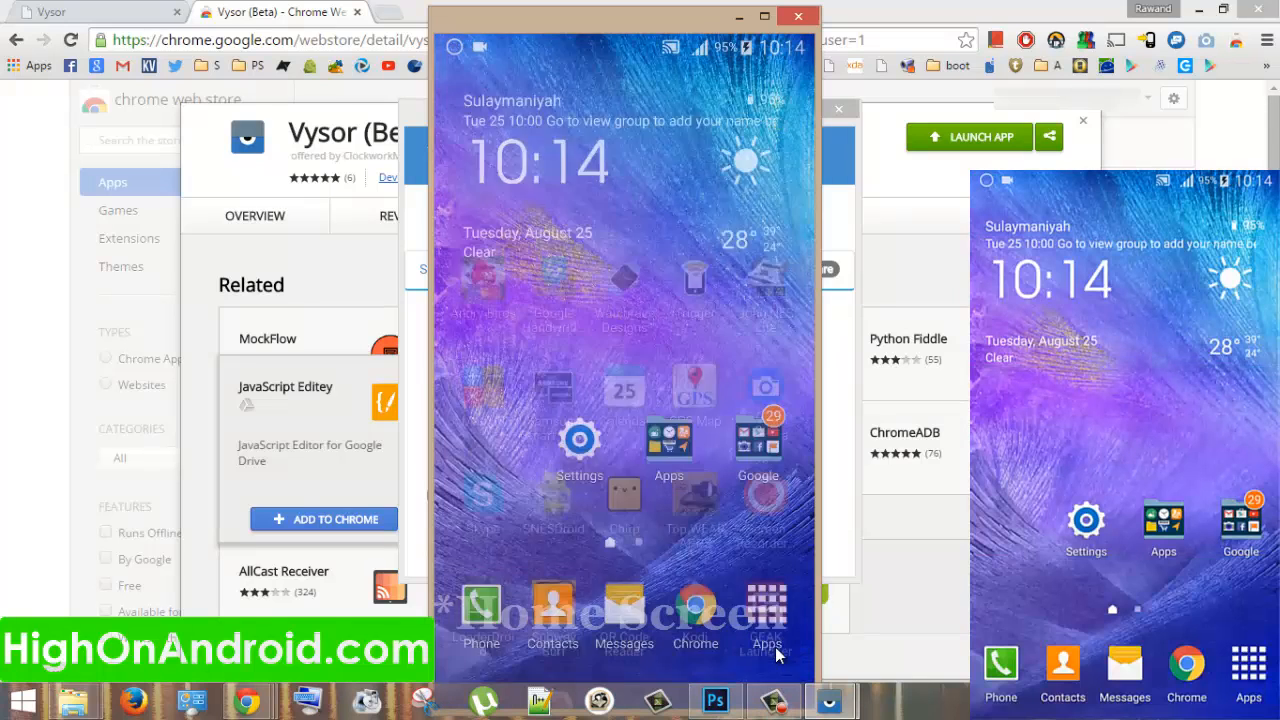
left_click(766, 610)
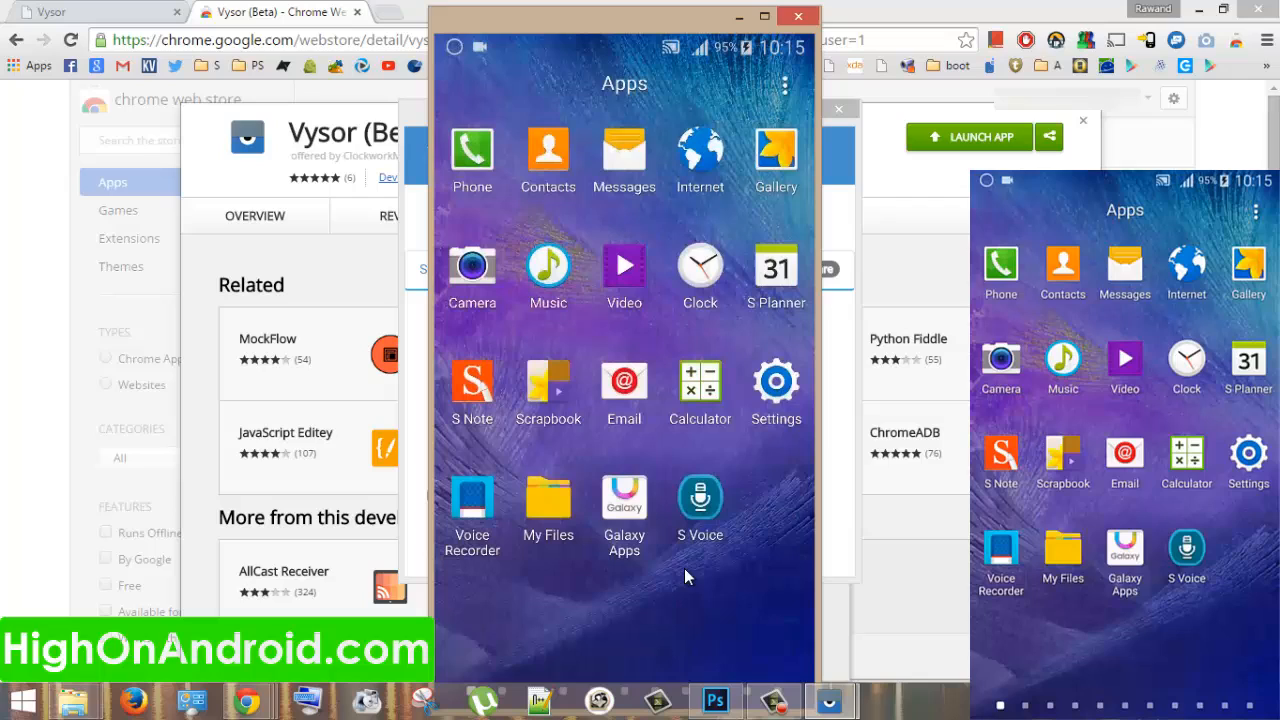
mouse_move(329, 133)
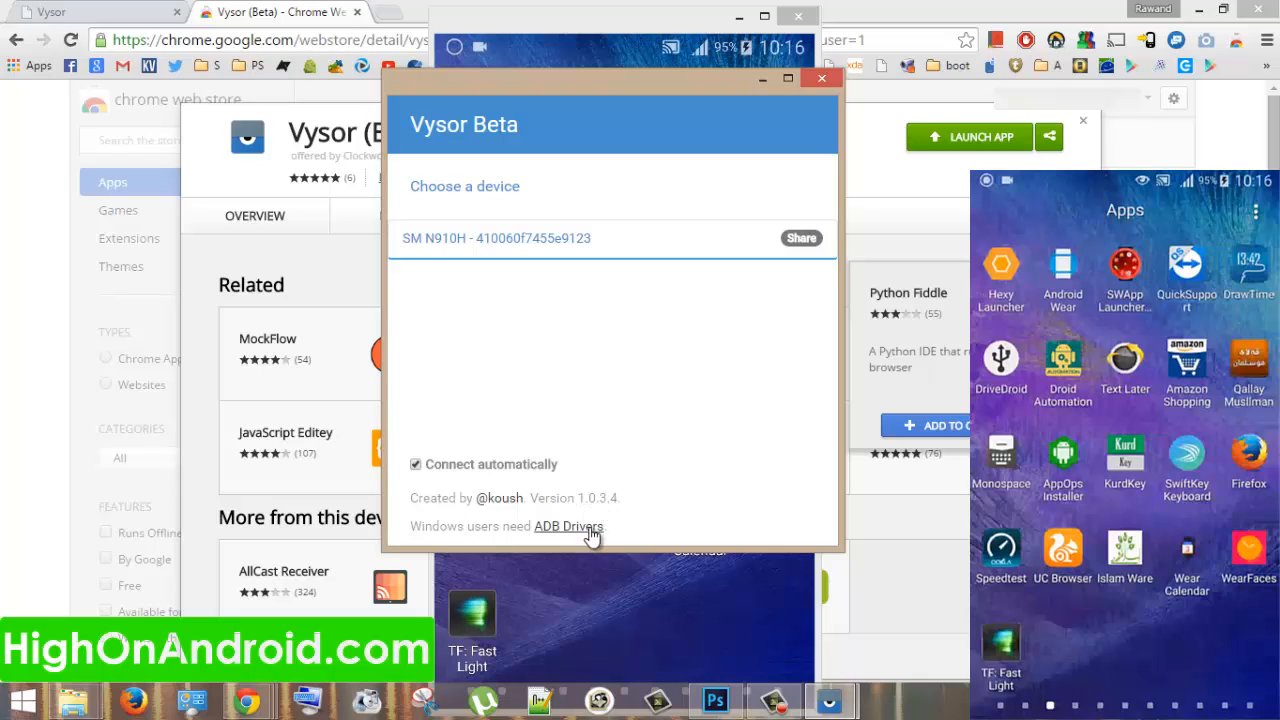
mouse_move(610, 600)
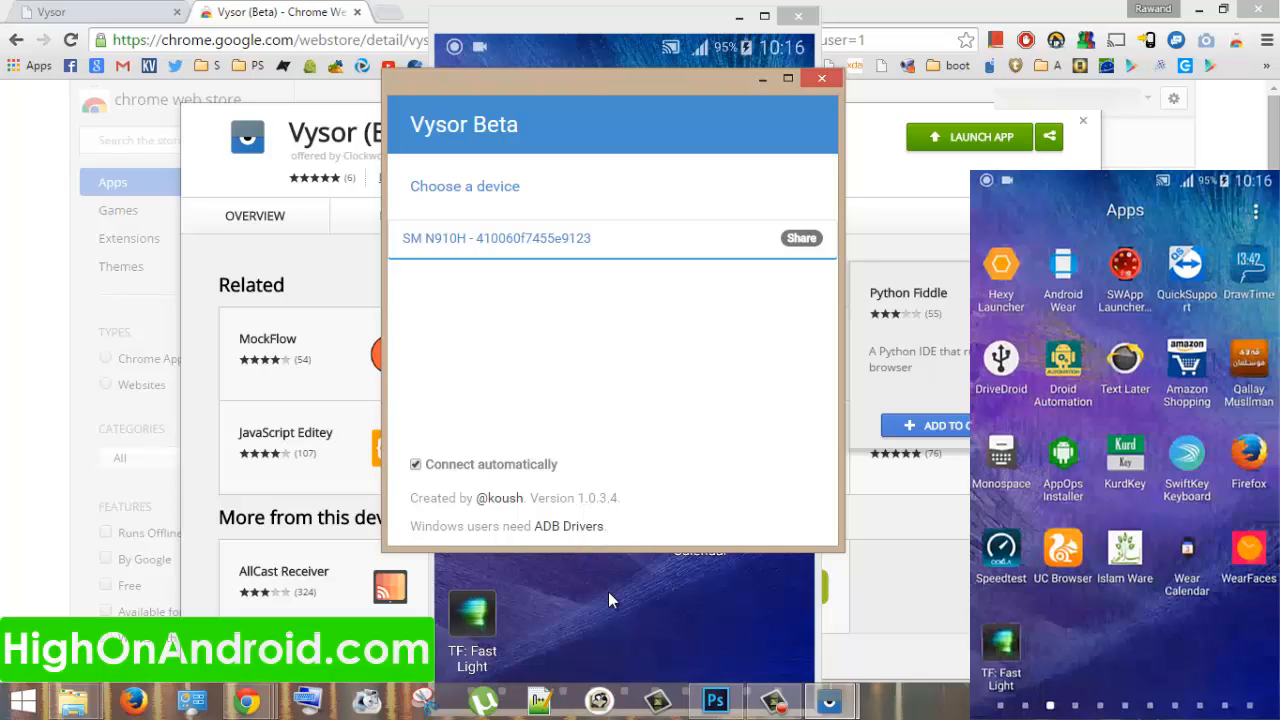
mouse_move(570, 528)
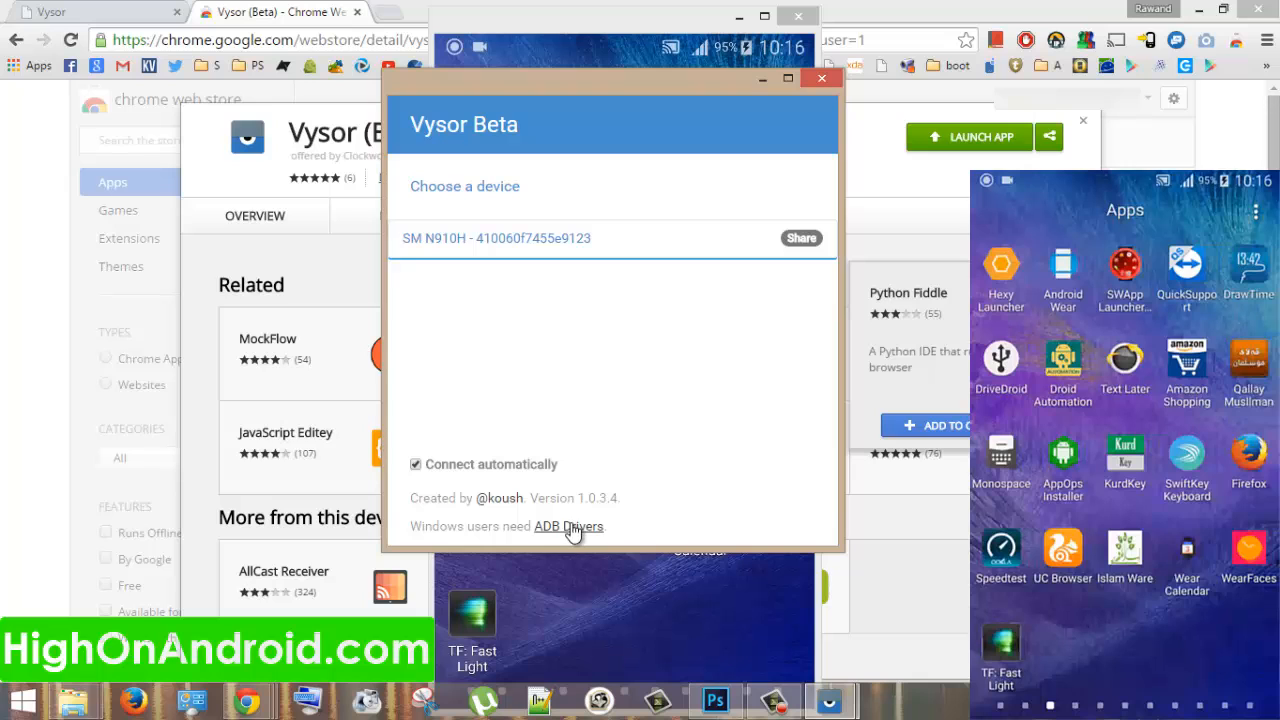
Step: Open Koush's universal ADB driver page from Vysor's 'ADB Drivers' link
left_click(568, 526)
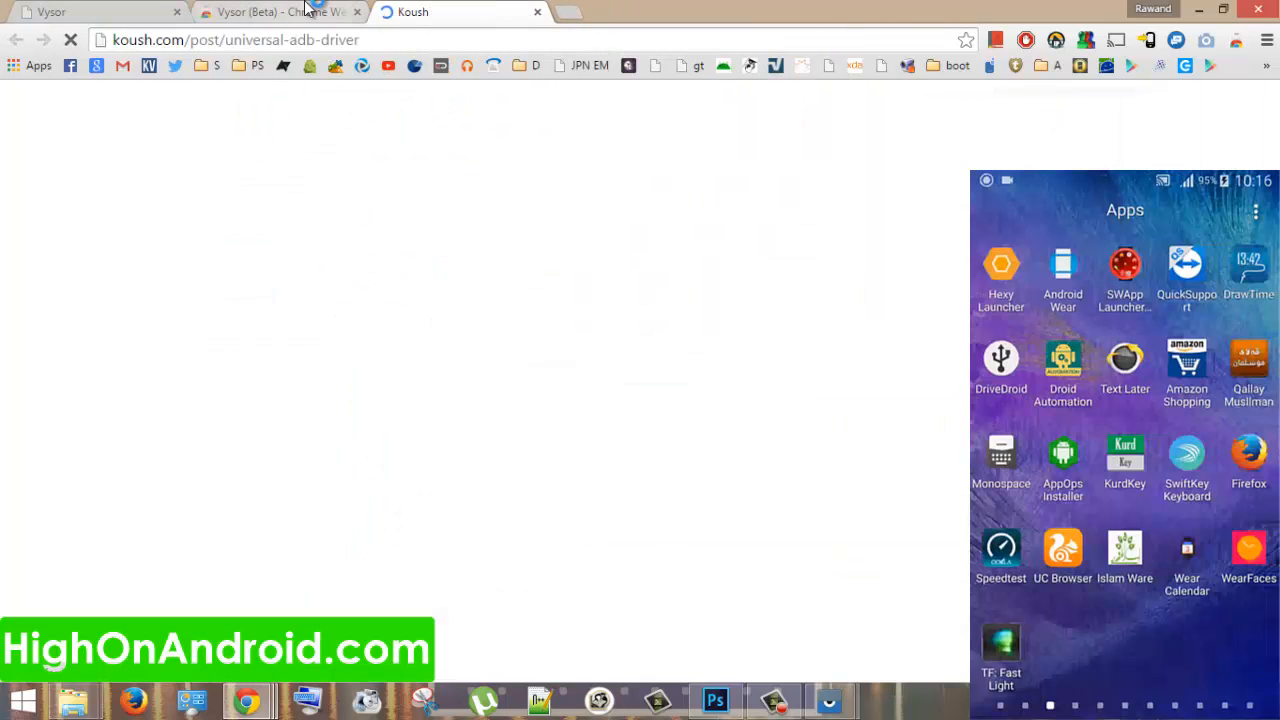